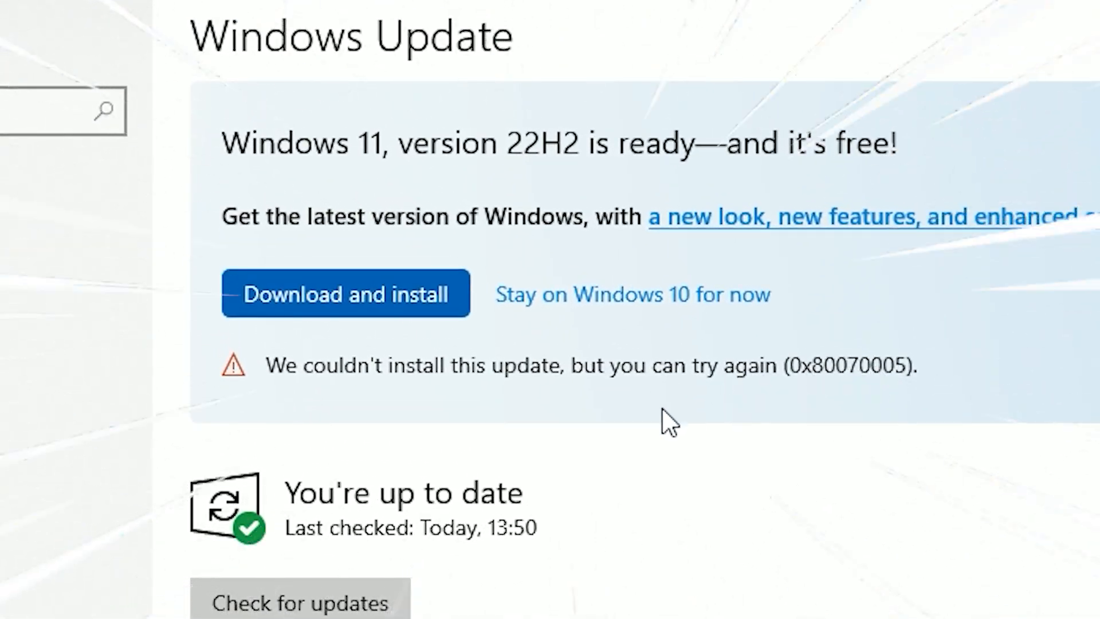
mouse_move(669, 365)
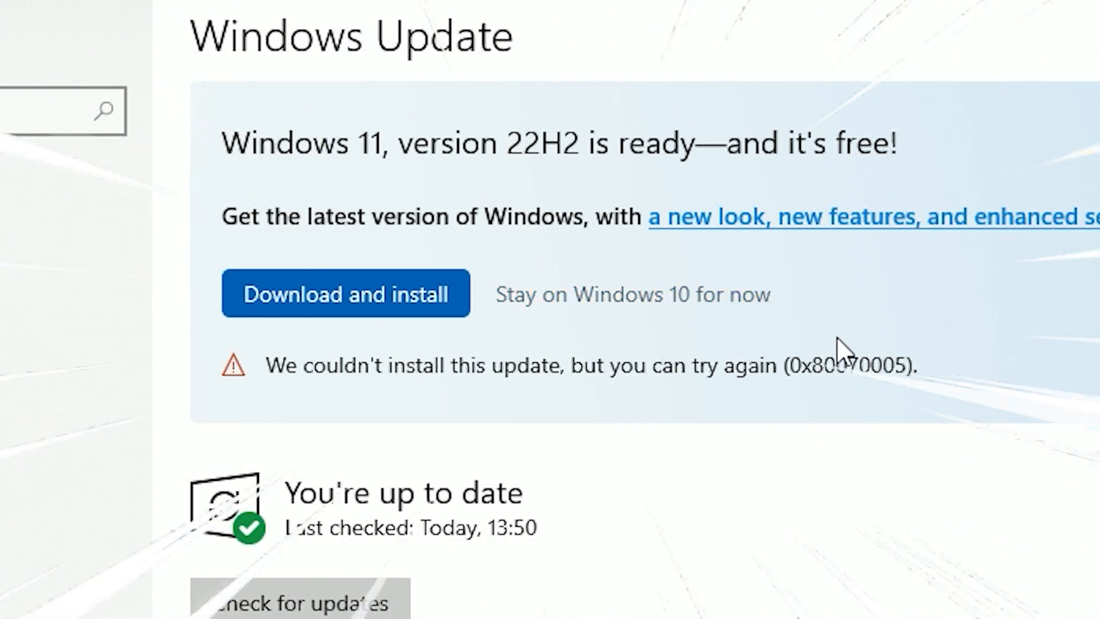
mouse_move(674, 423)
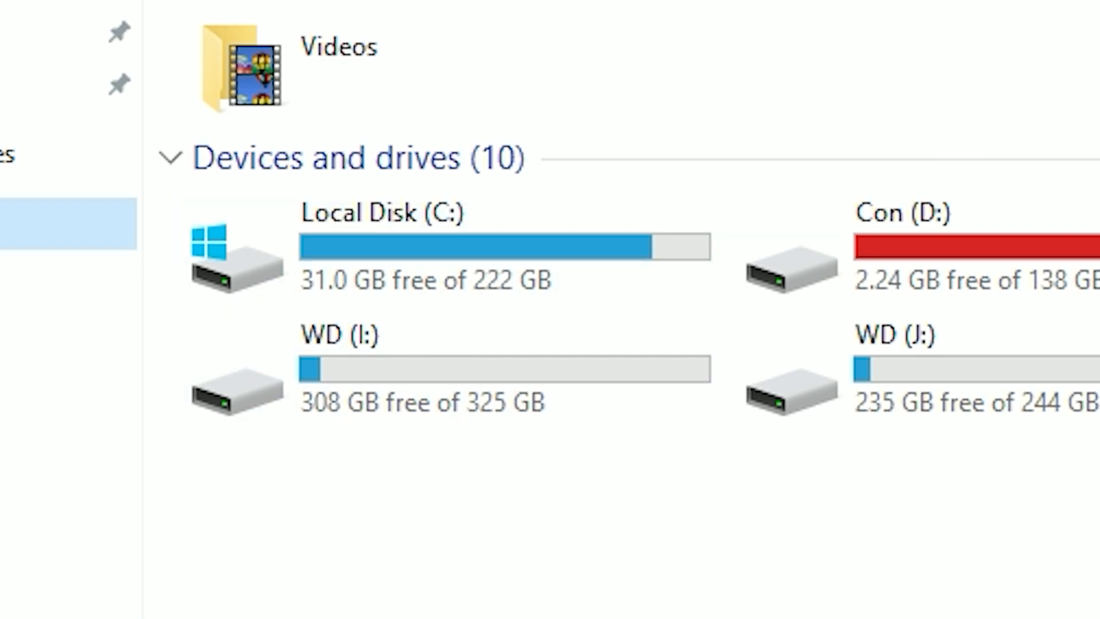
- After reviewing the 0x80070005 error and C: free space (31.0 GB), open the Epic Games library
click(656, 607)
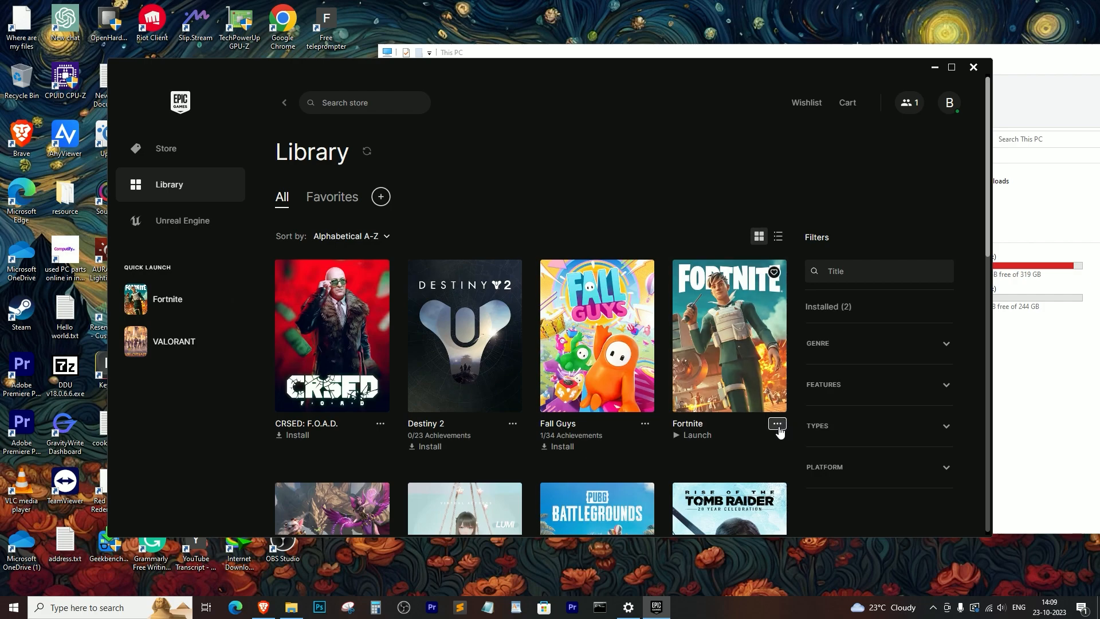
- Uninstall Fortnite from the Epic library, freeing C: to 69.4 GB, and close the launcher
click(777, 424)
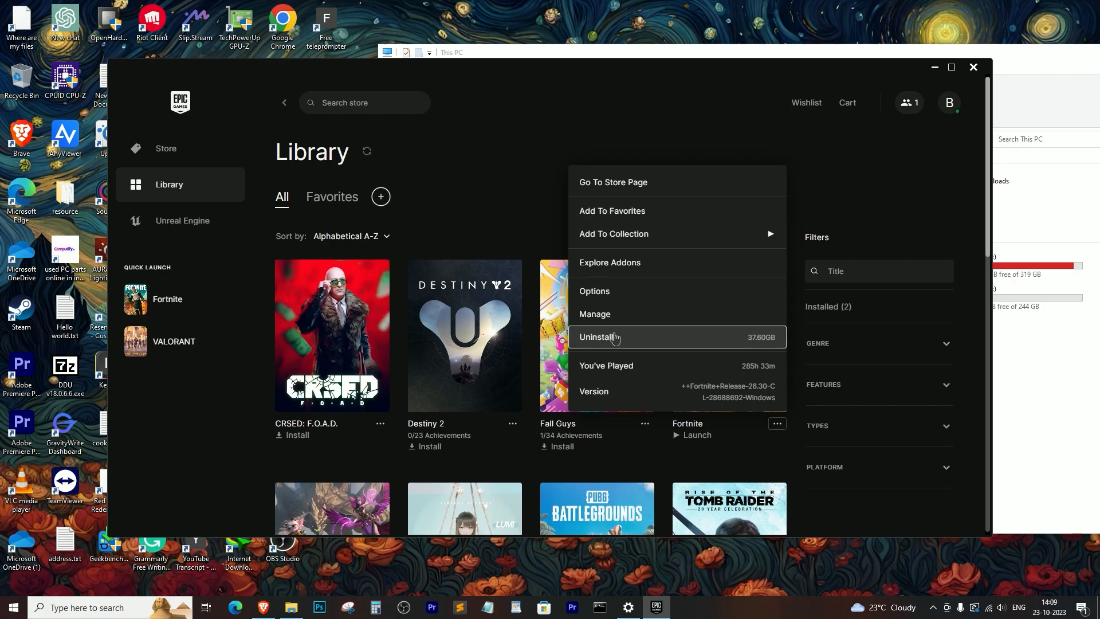
click(594, 337)
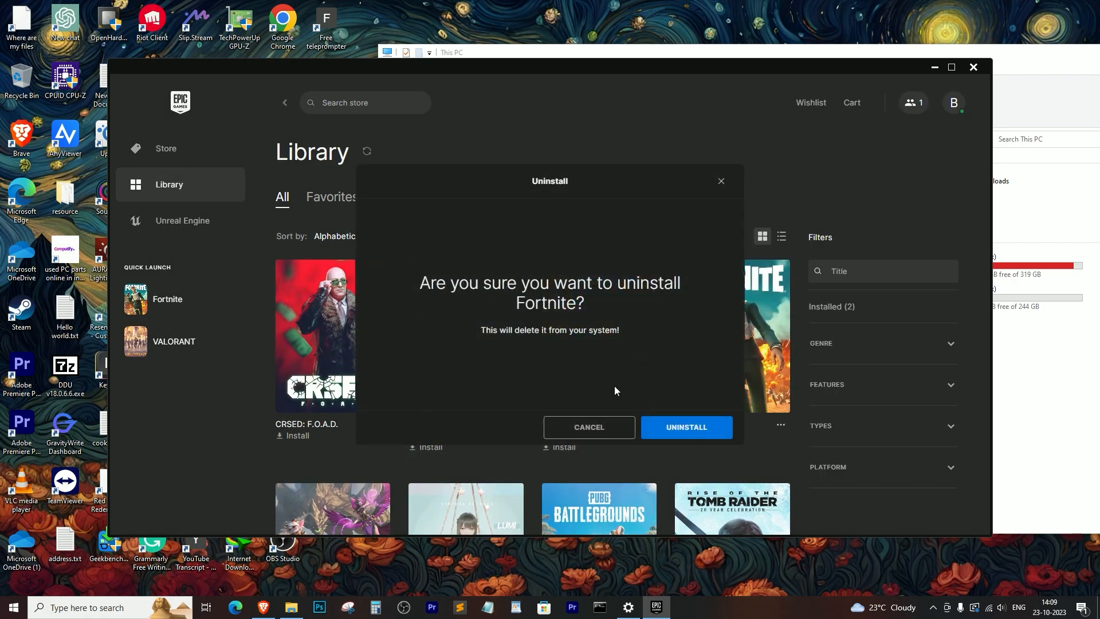
mouse_move(683, 432)
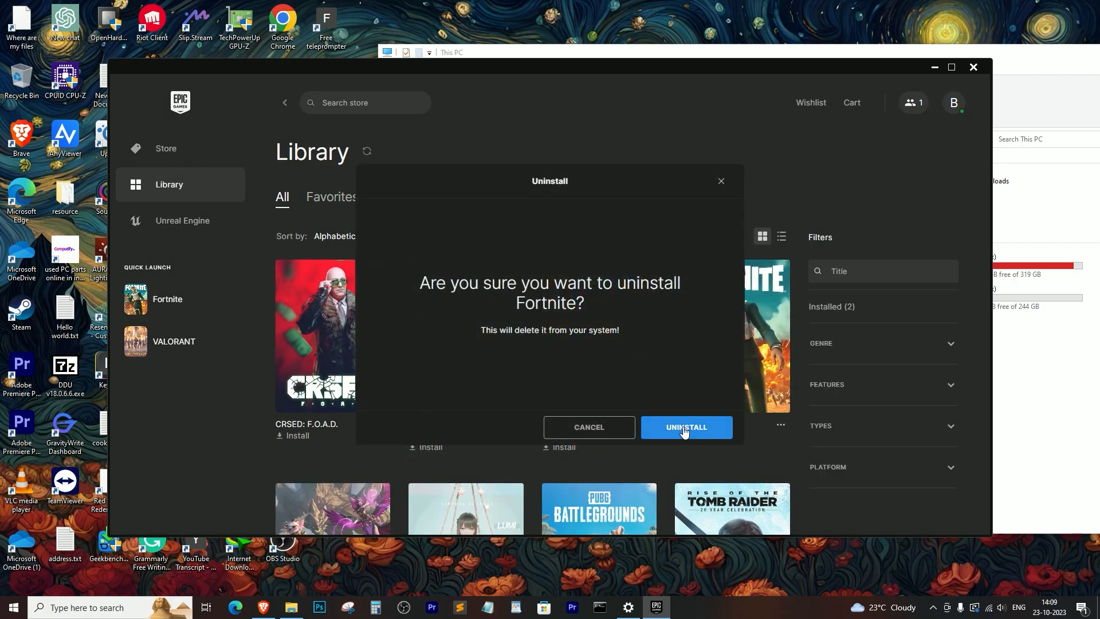
click(686, 427)
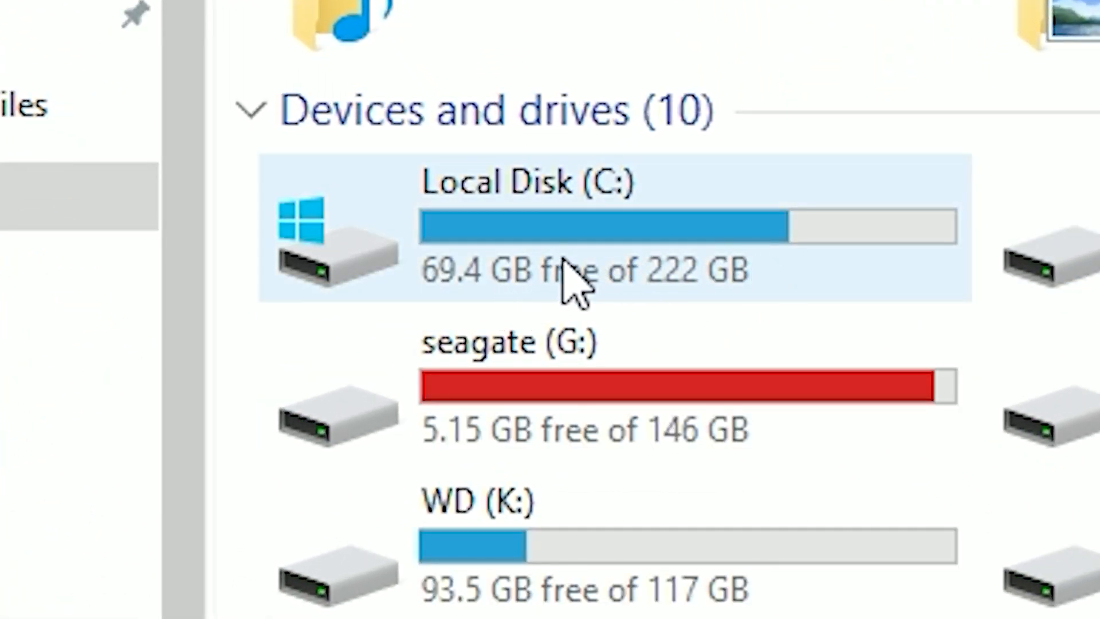
click(653, 606)
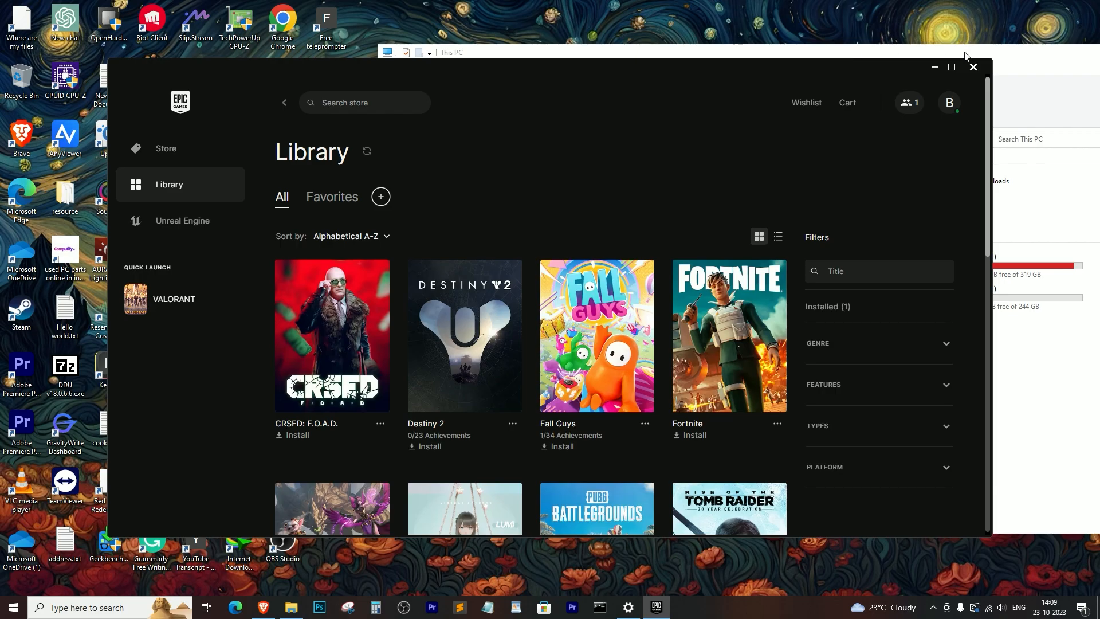
click(972, 66)
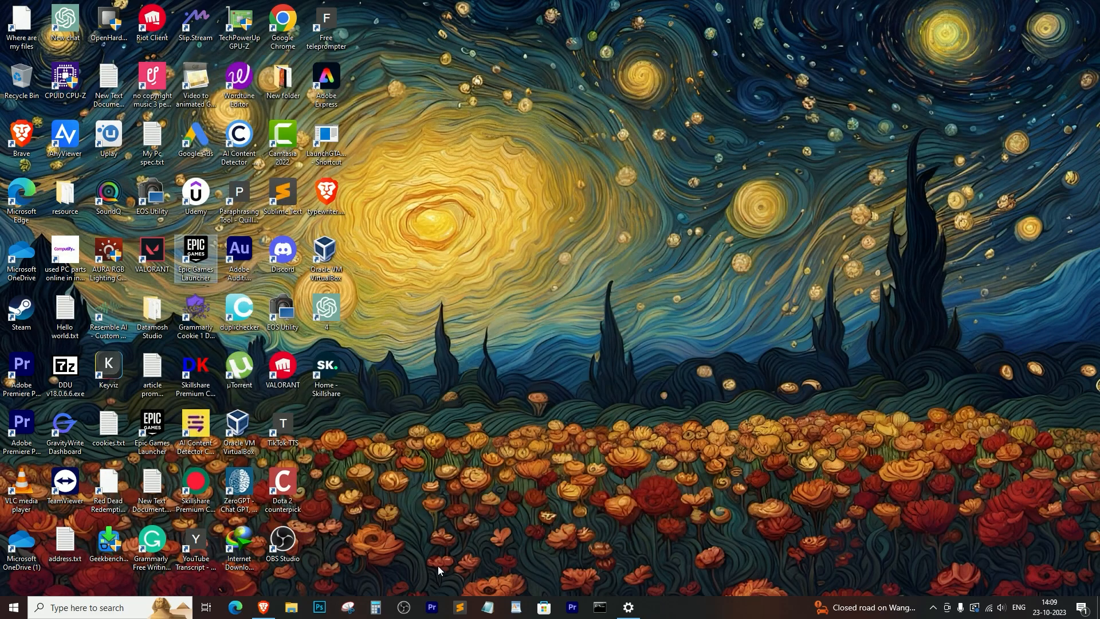
mouse_move(650, 607)
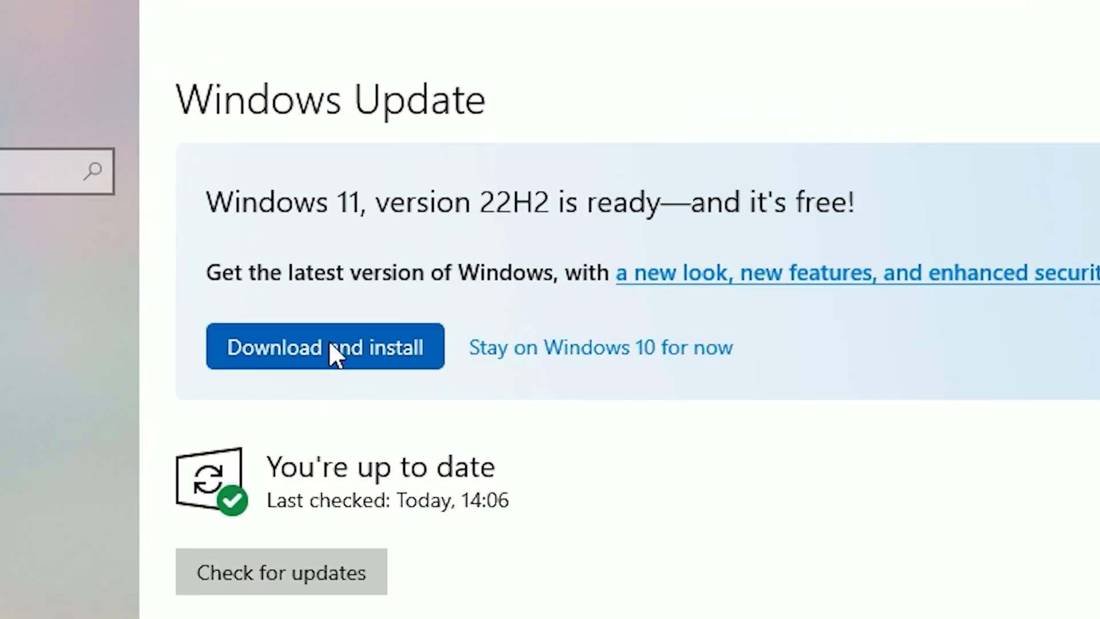
- Start the Windows 11, version 22H2 download from Windows Update
click(324, 347)
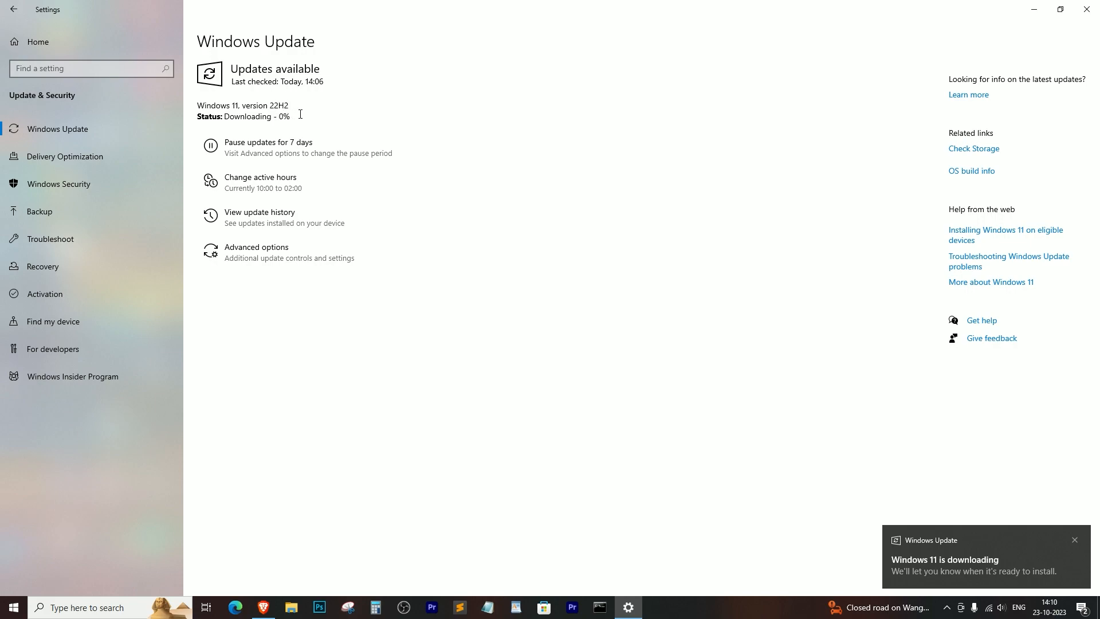
mouse_move(1075, 548)
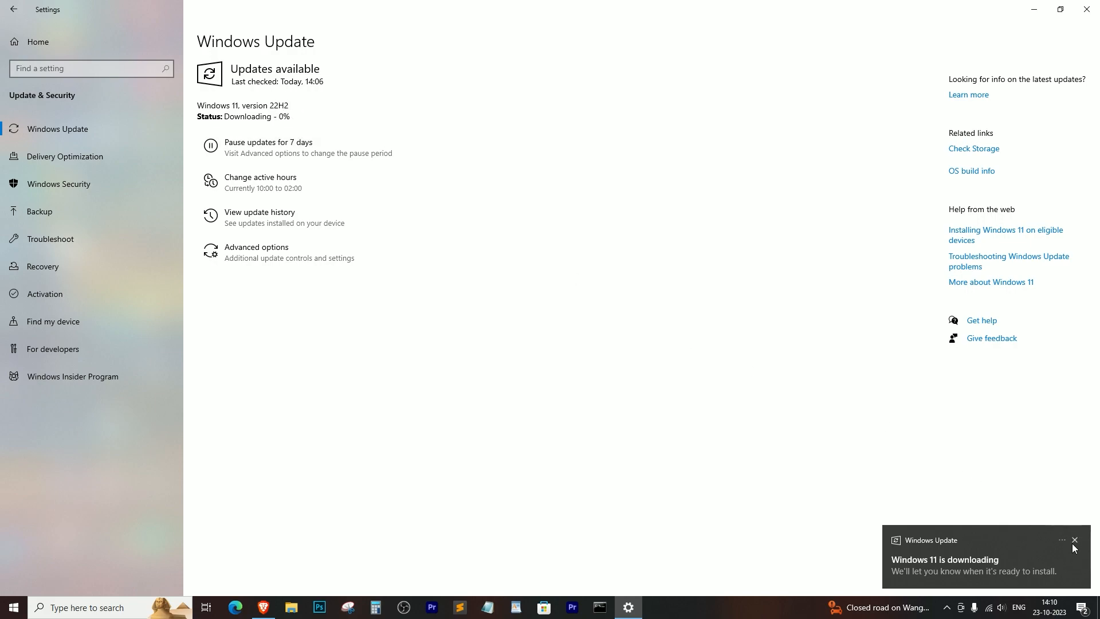
- Dismiss the 'Windows 11 is downloading' notification, leaving the download at 0%
click(1073, 539)
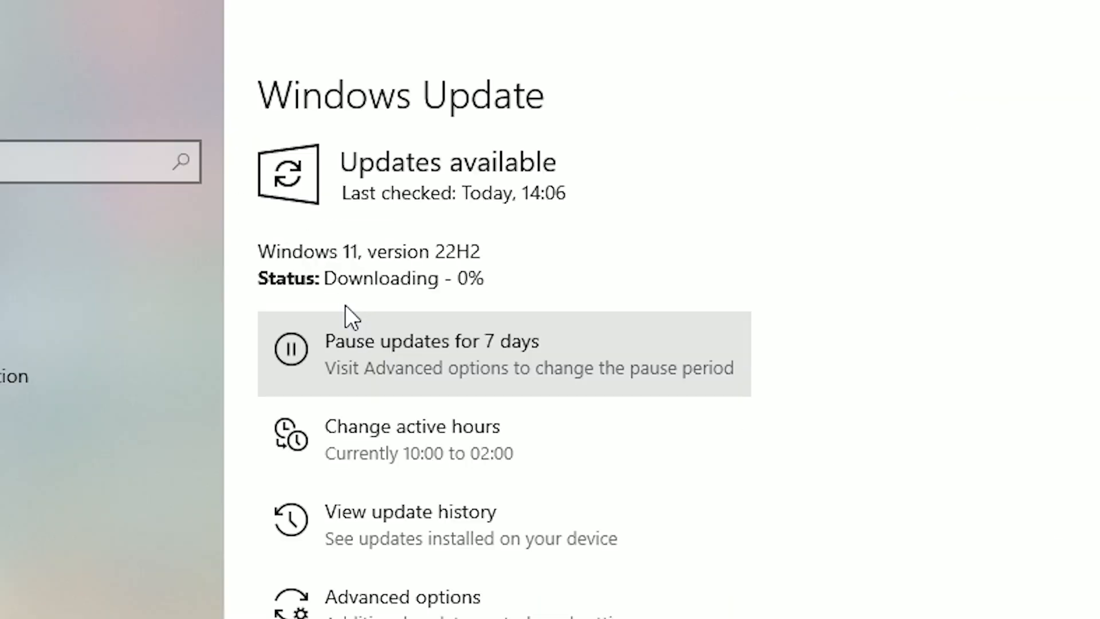
mouse_move(338, 279)
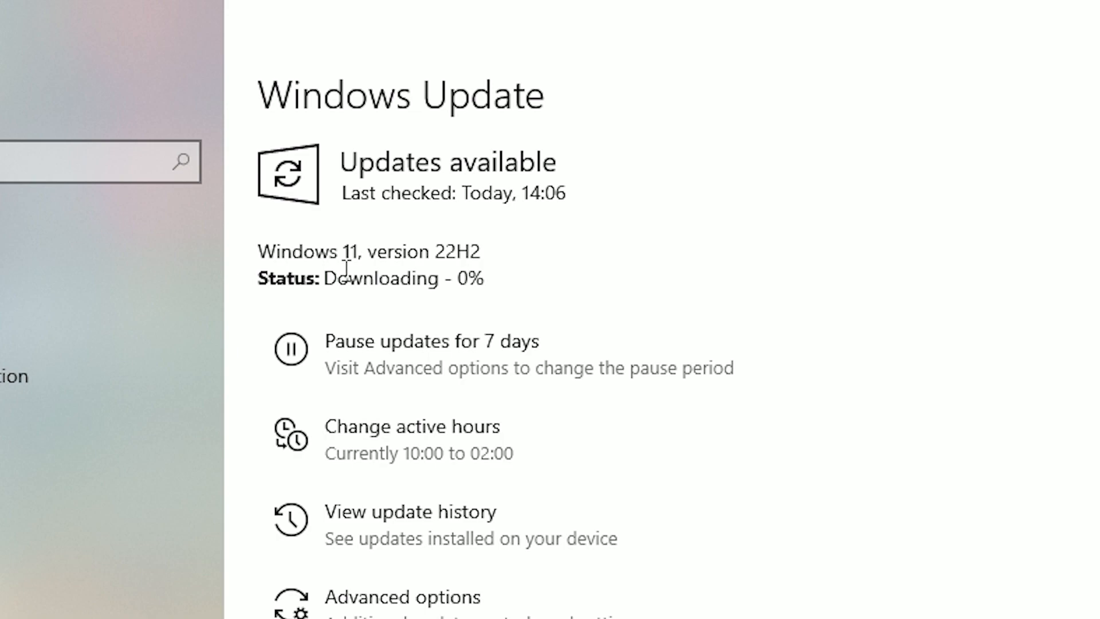
mouse_move(374, 469)
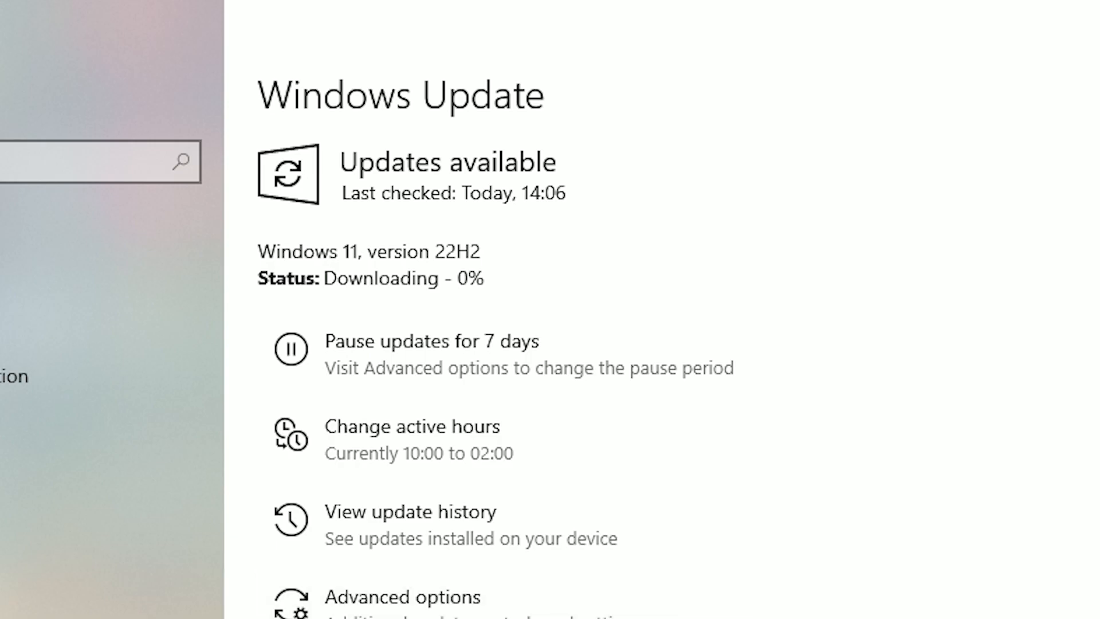
mouse_move(413, 614)
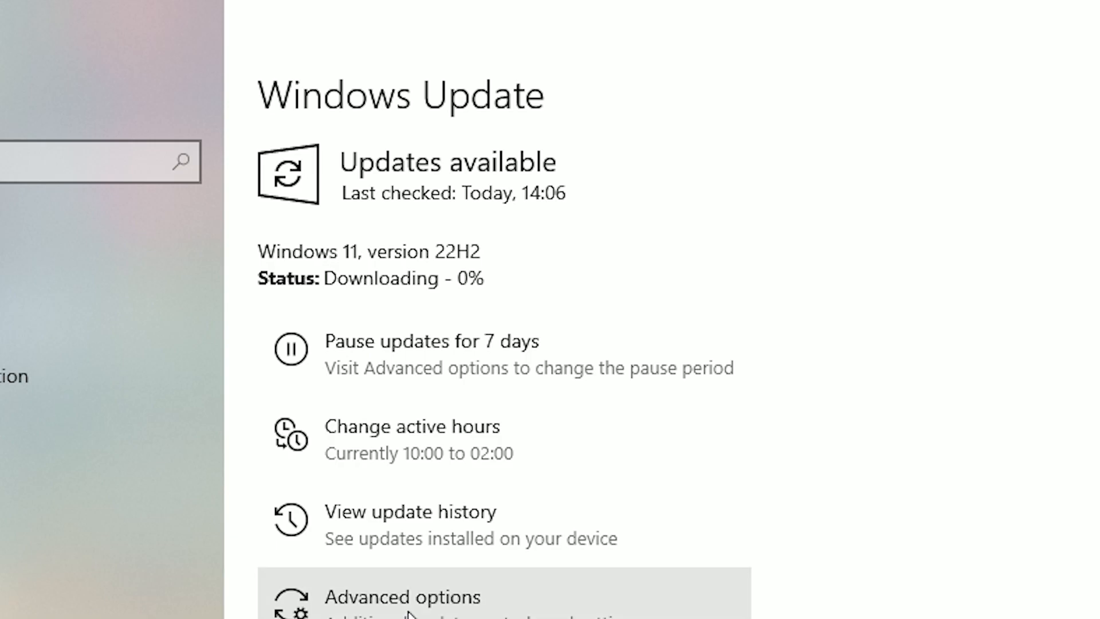